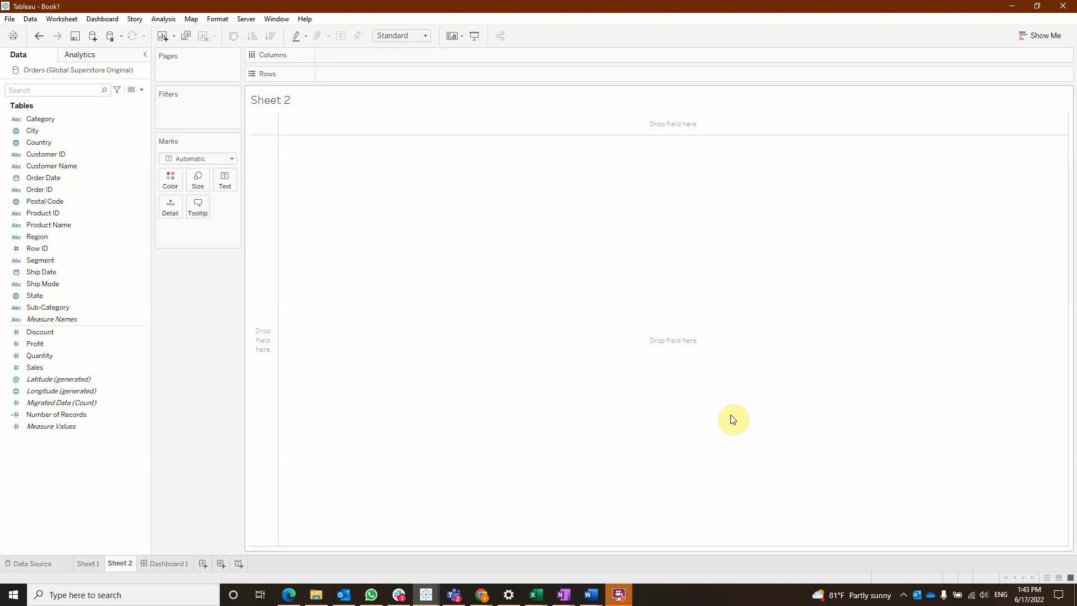
- Name the sheet Subcategories with Sub-Category rows and Profit and Sales bar charts on Columns
click(87, 563)
text(ubcategories)
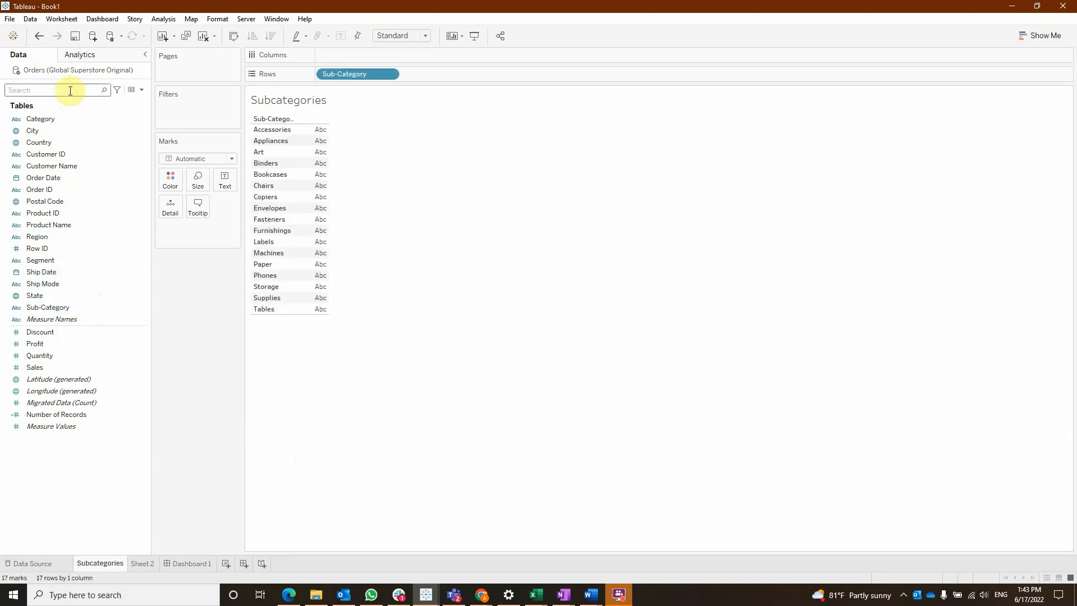
text(pi)
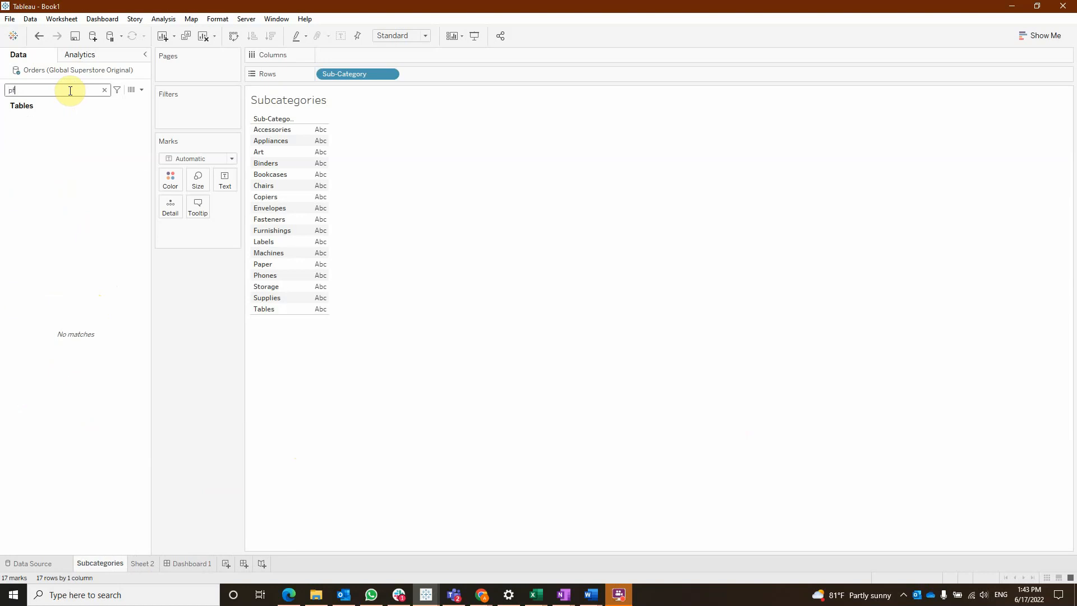
drag(34, 142, 512, 74)
text(sa)
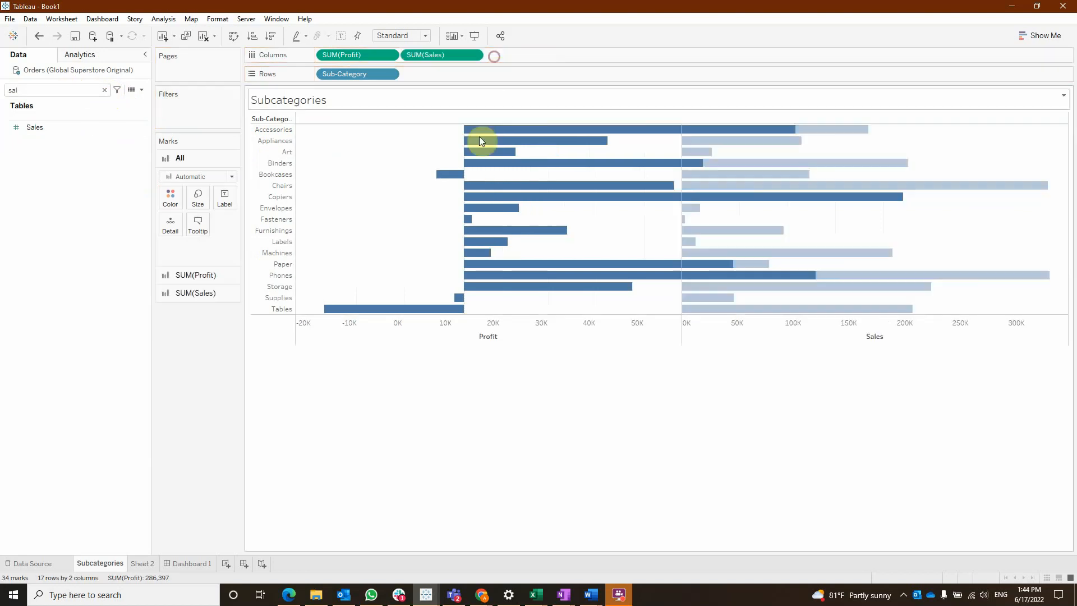
- Drop Profit and Sales onto Color and Label on their own Marks cards
click(197, 275)
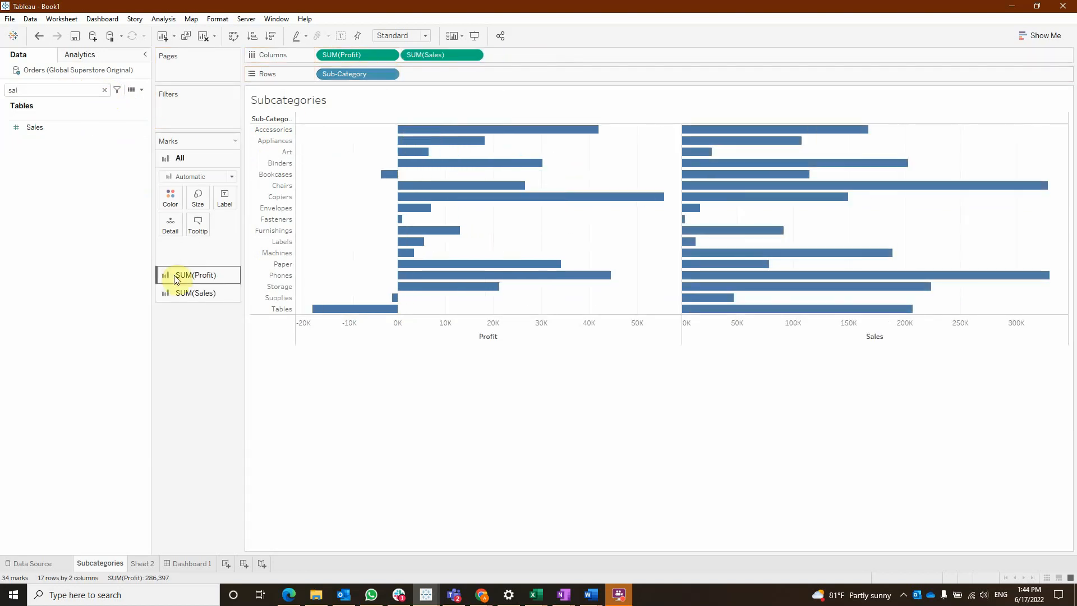
click(342, 55)
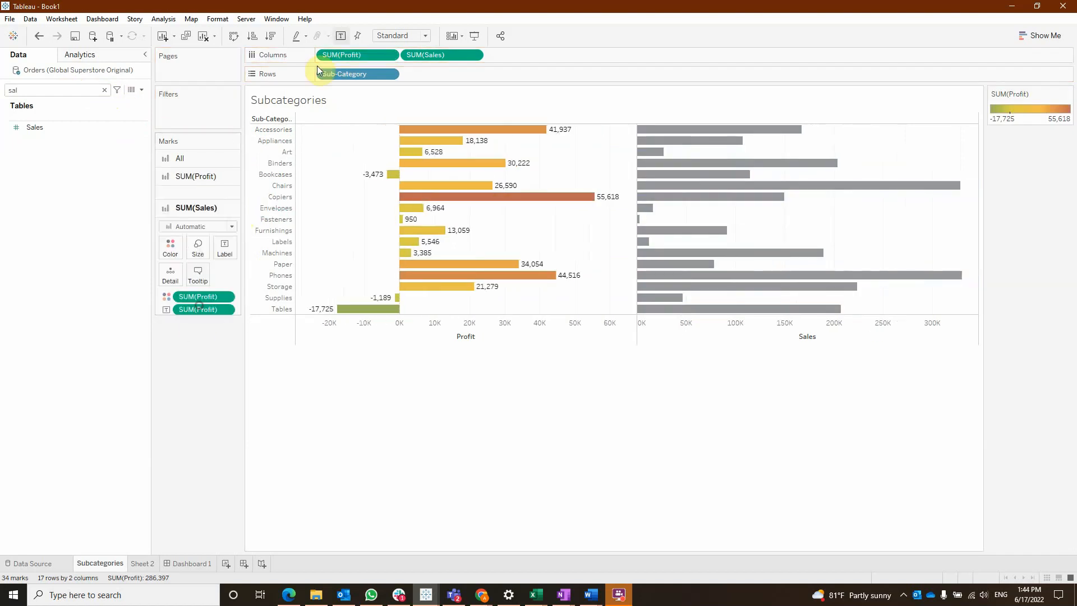
click(424, 55)
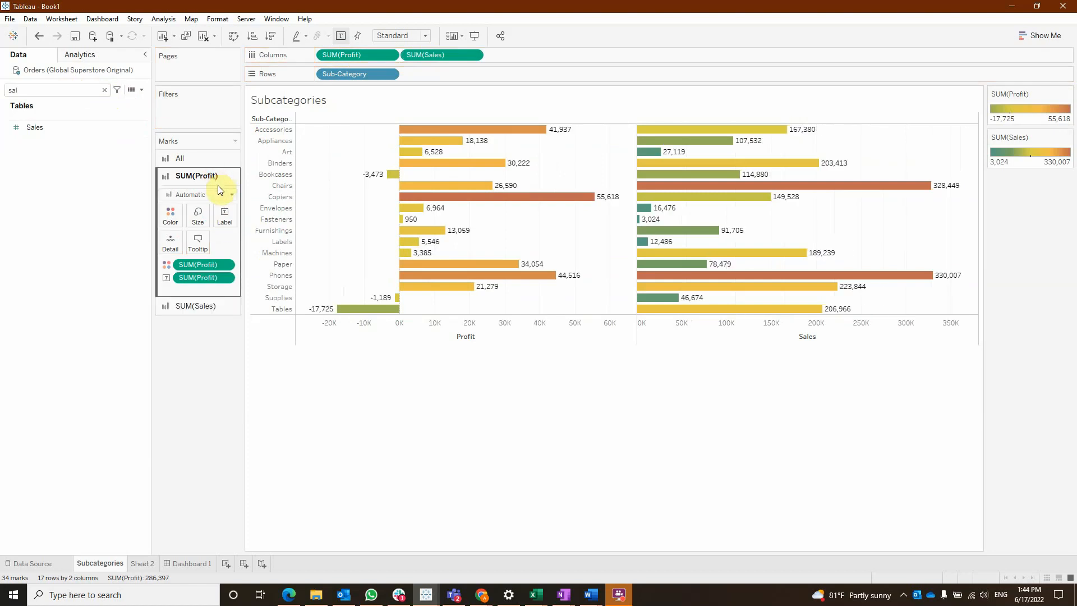
mouse_move(152, 563)
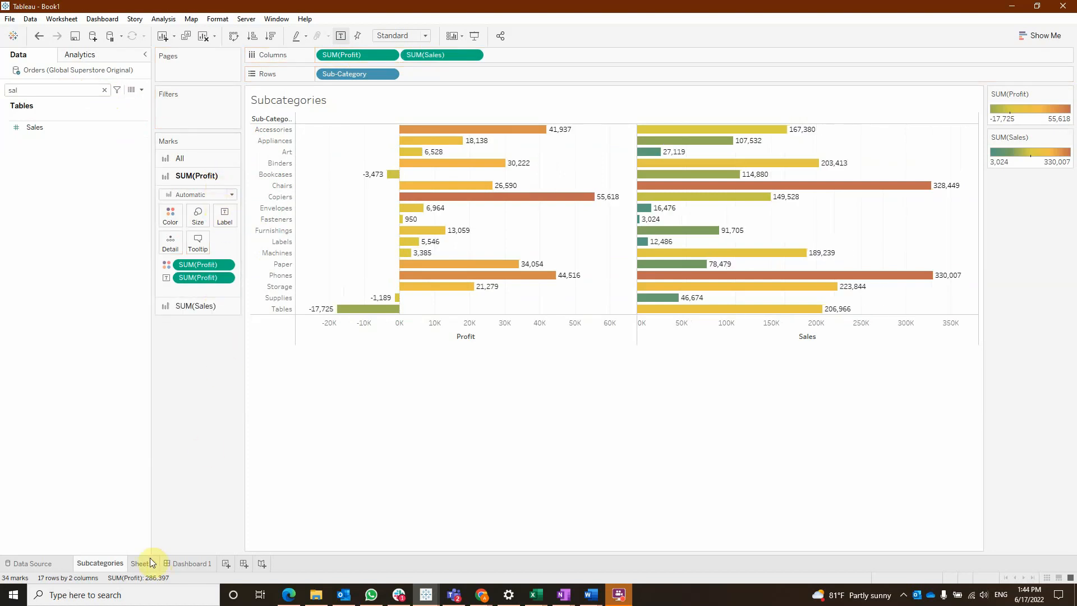
- Name the second sheet Customer with Customer Name on Rows and Measure Names on Columns
click(143, 563)
text(Customer)
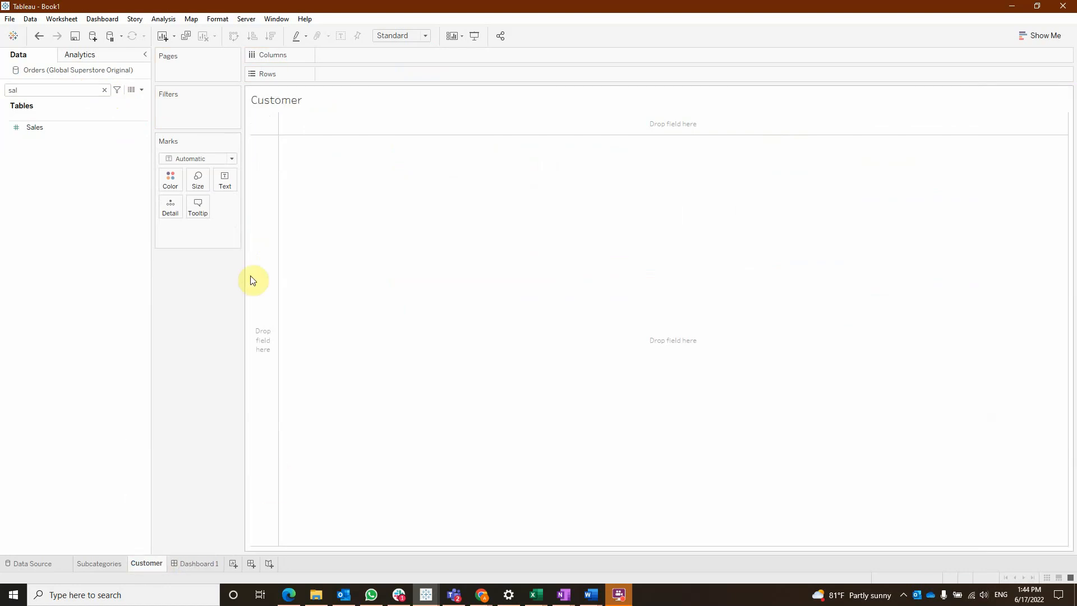
text(cus)
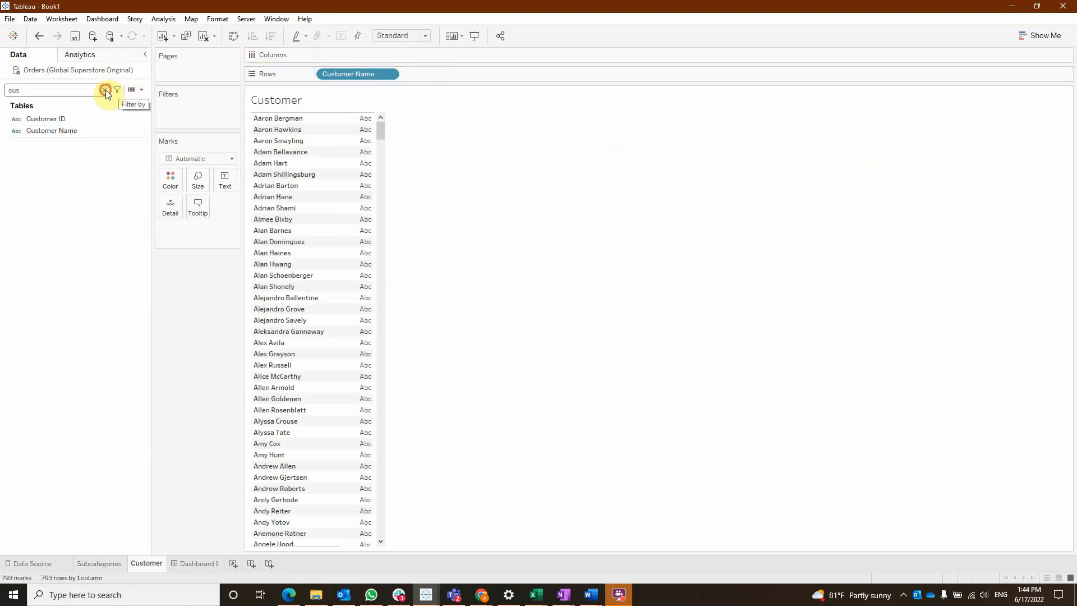
click(104, 89)
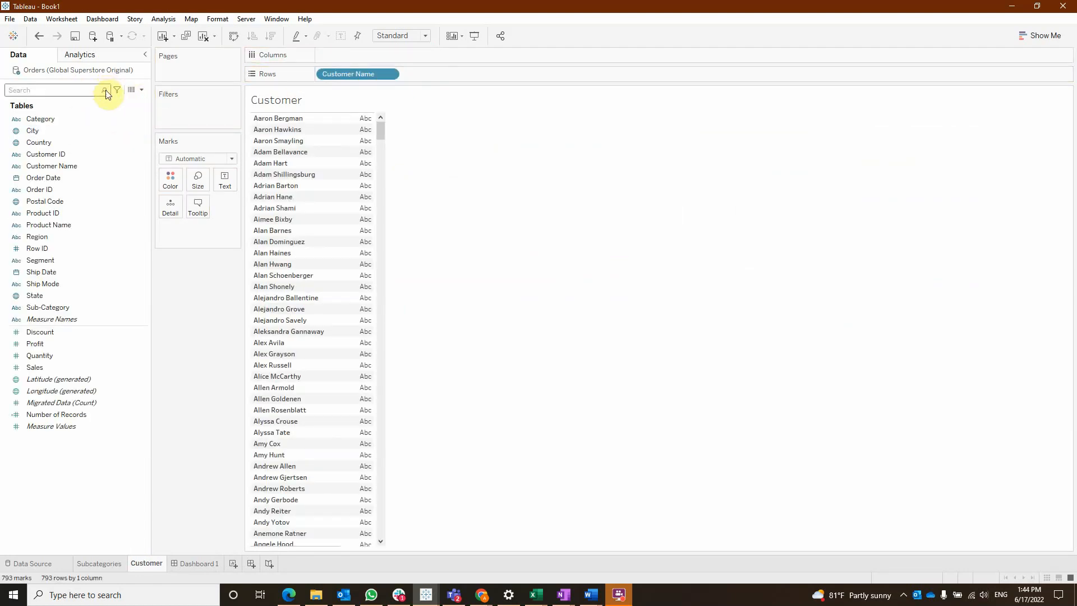
text(mea)
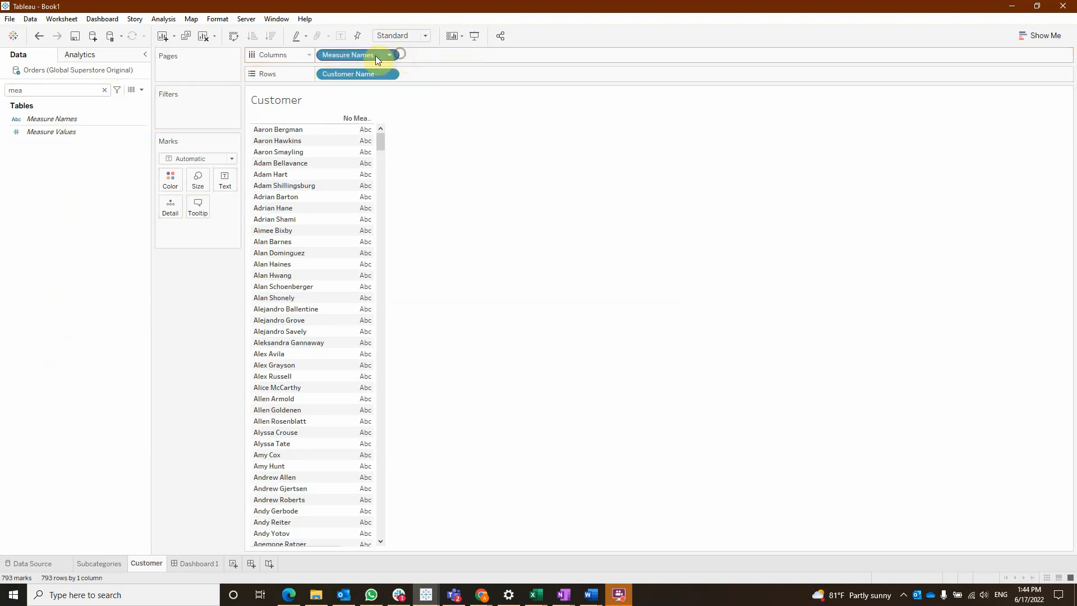
- Filter Measure Names to Profit and Sales and show the values as shaded squares
click(376, 57)
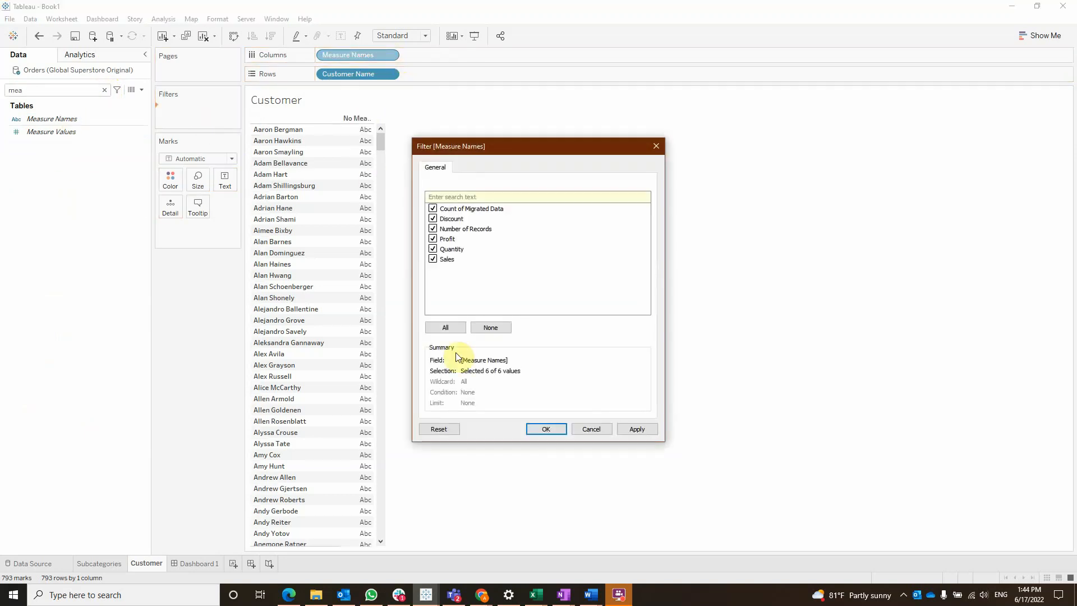
click(491, 327)
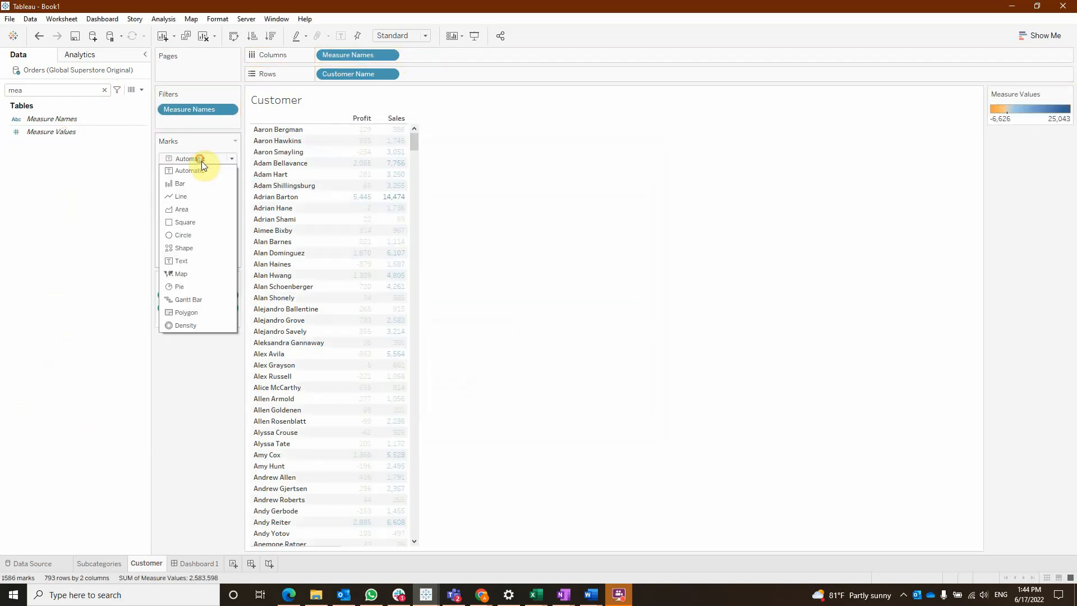
click(184, 222)
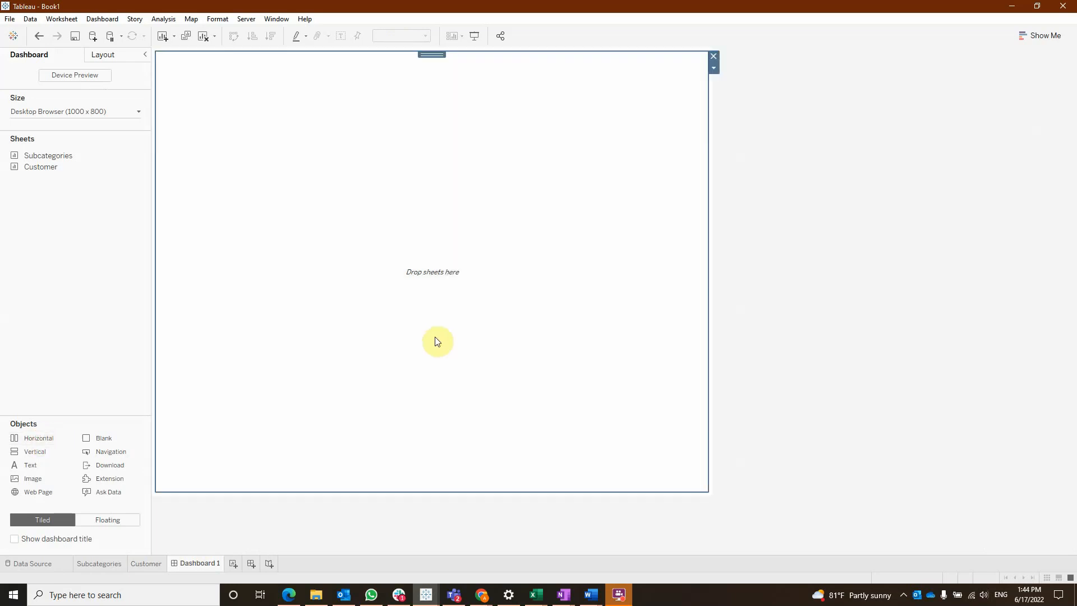
mouse_move(48, 158)
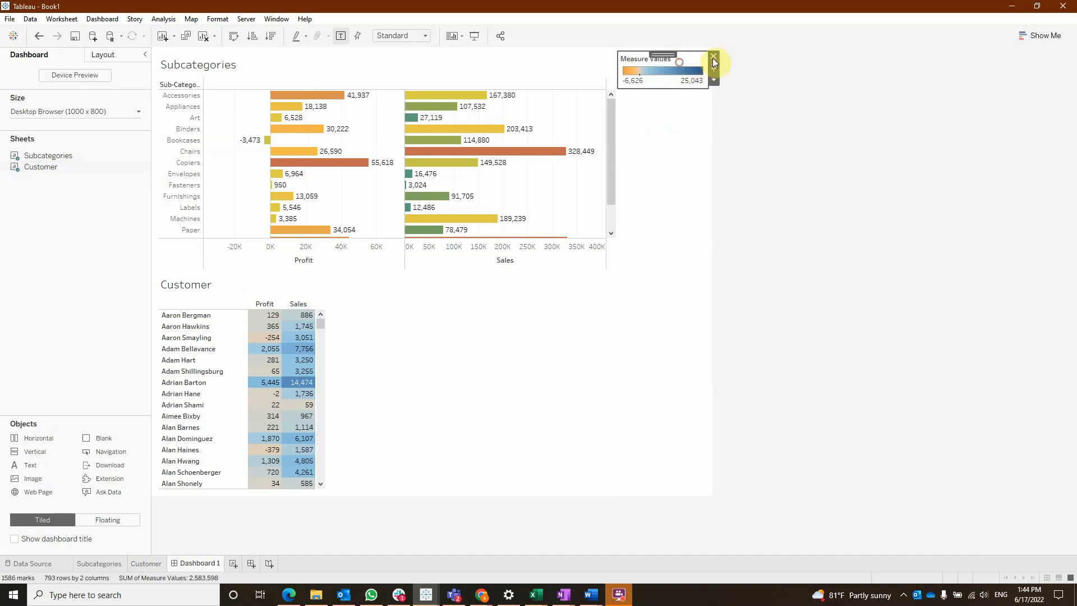
- Remove the Measure Values legend and fit the dashboard content to full width
click(402, 34)
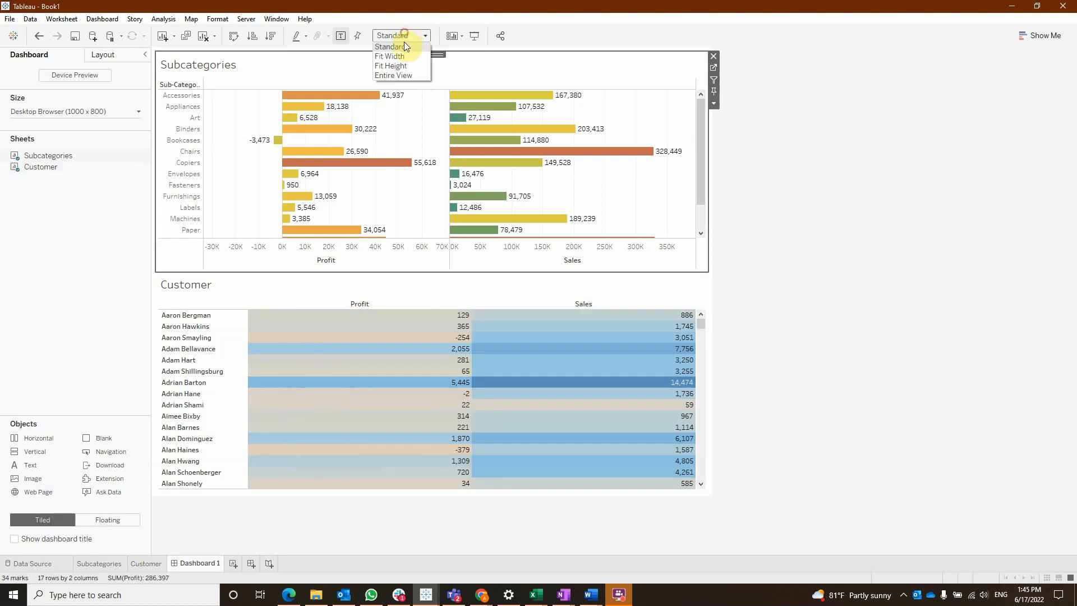
click(389, 56)
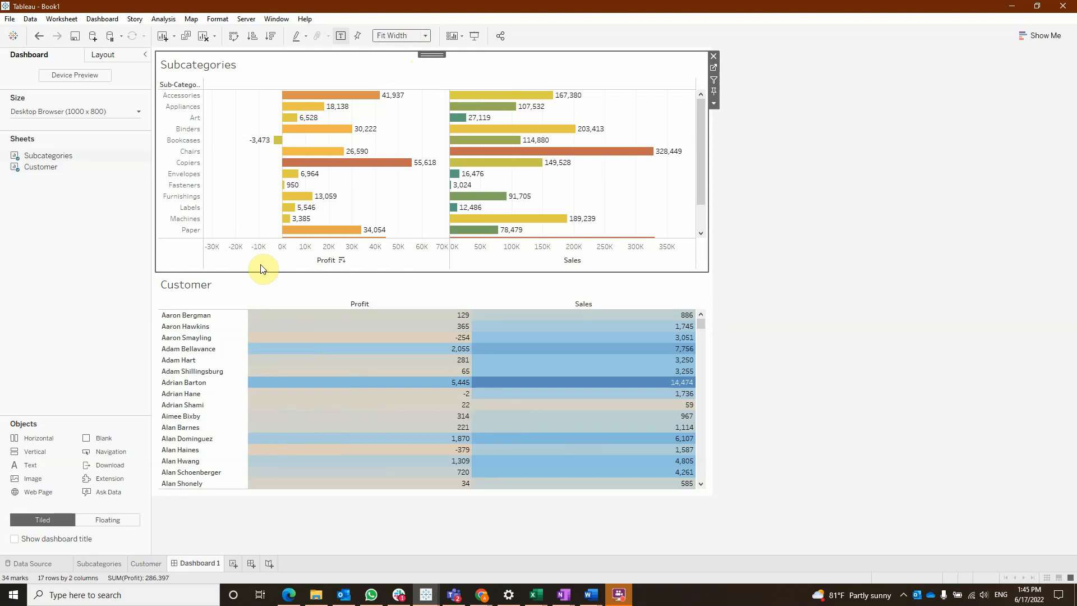
click(102, 19)
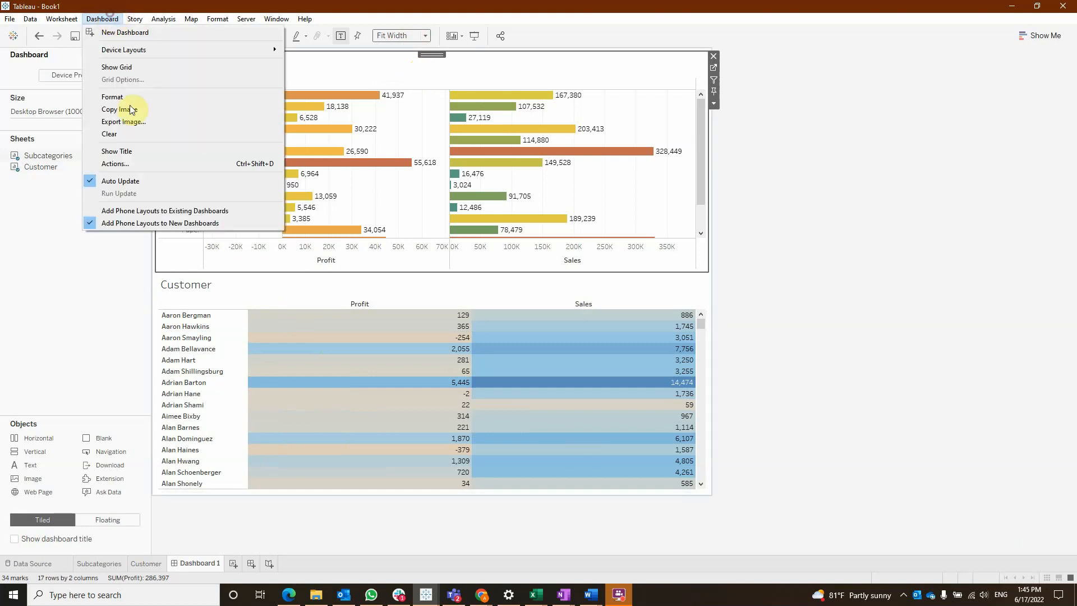
- Add filter action Filter1 from Subcategories targeting only Customer, excluding all values when cleared
click(115, 164)
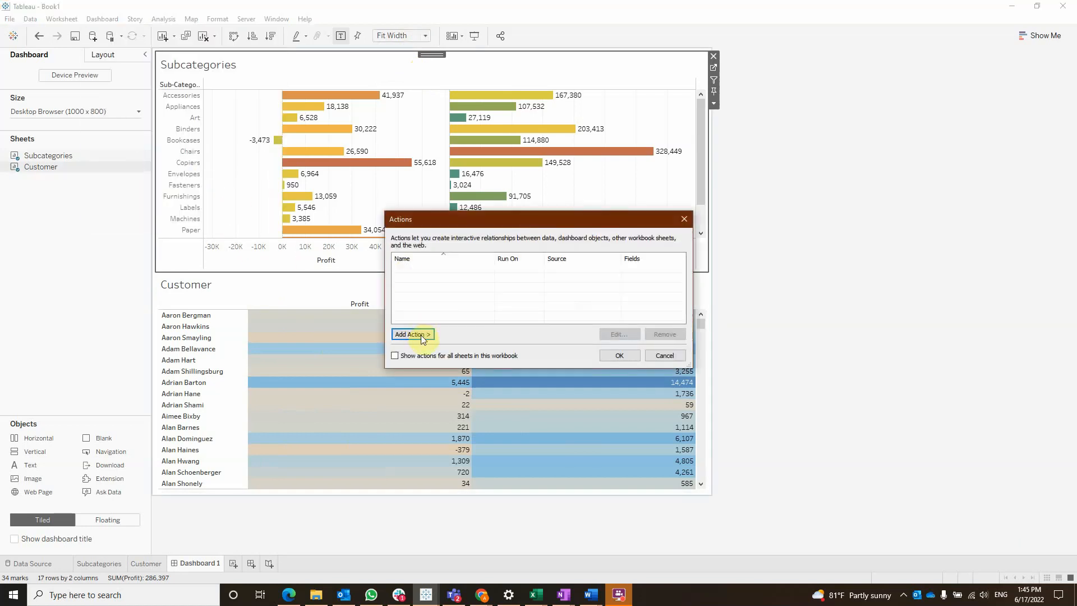
click(412, 334)
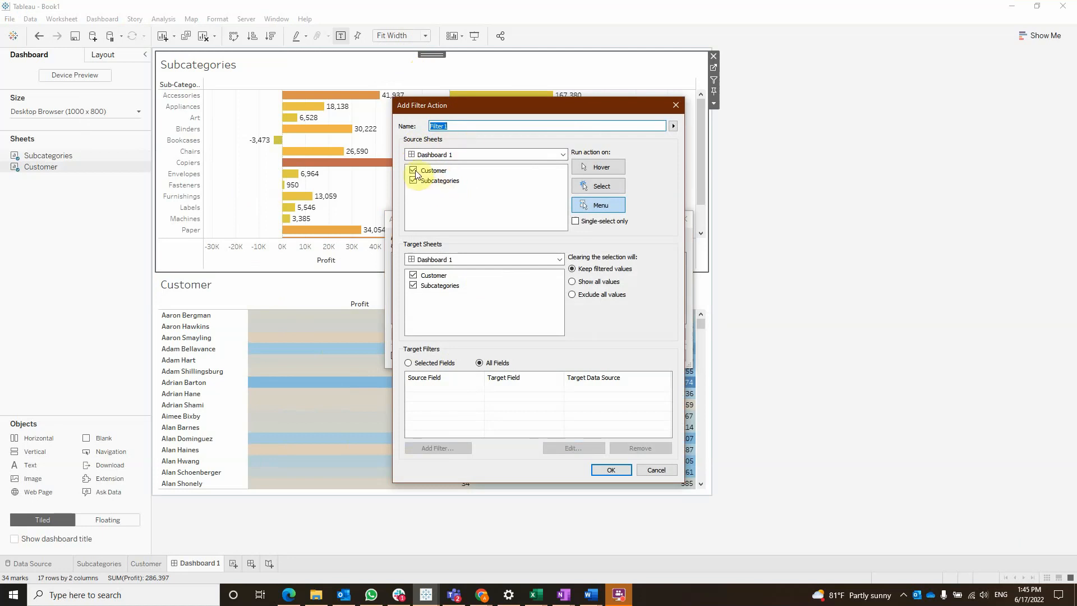
click(414, 170)
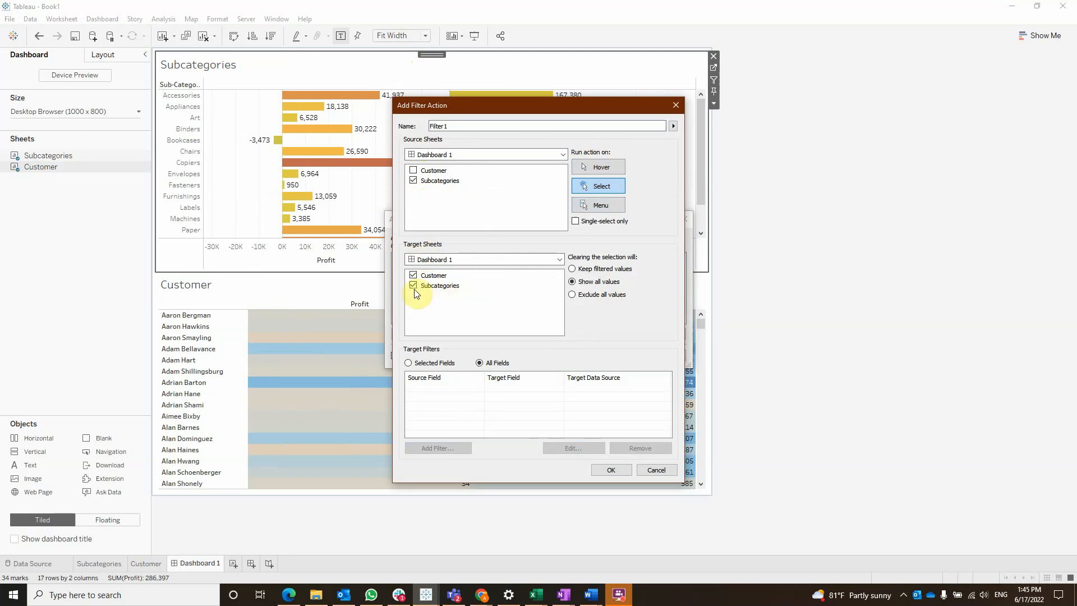
click(412, 286)
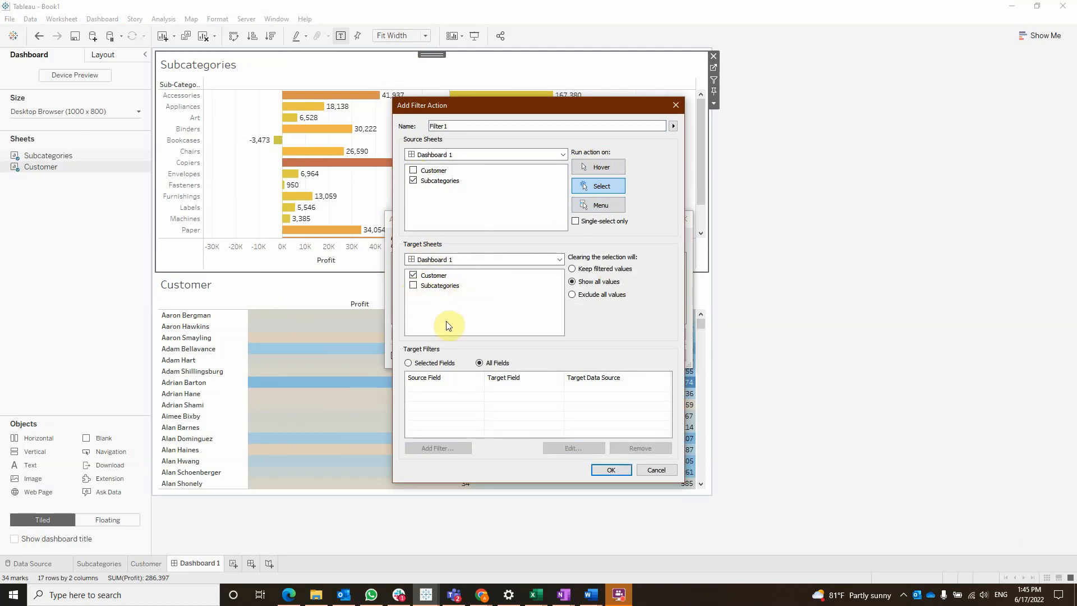
mouse_move(453, 334)
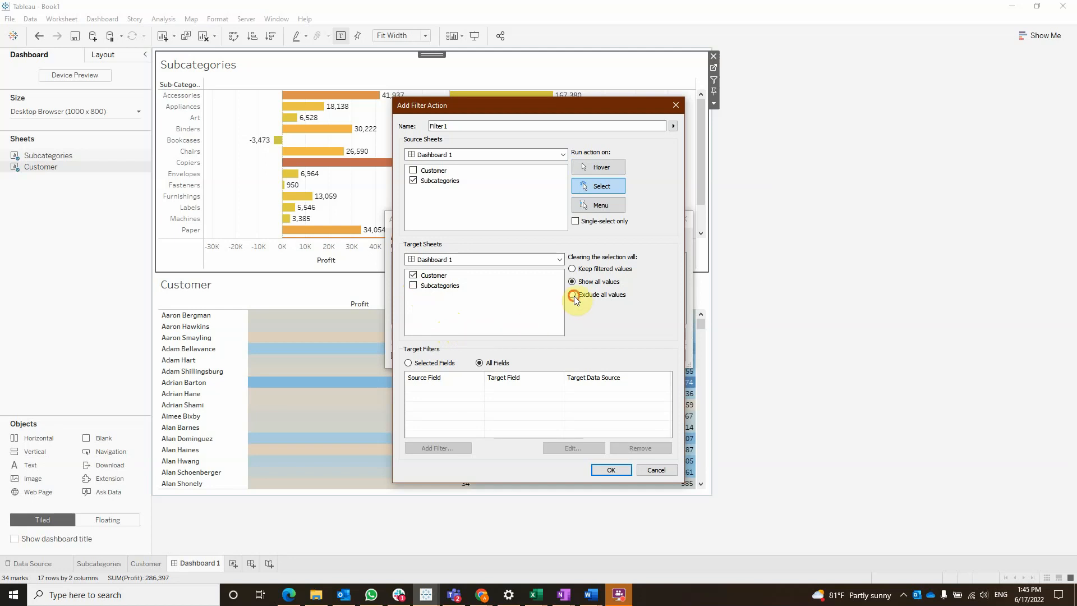
click(611, 470)
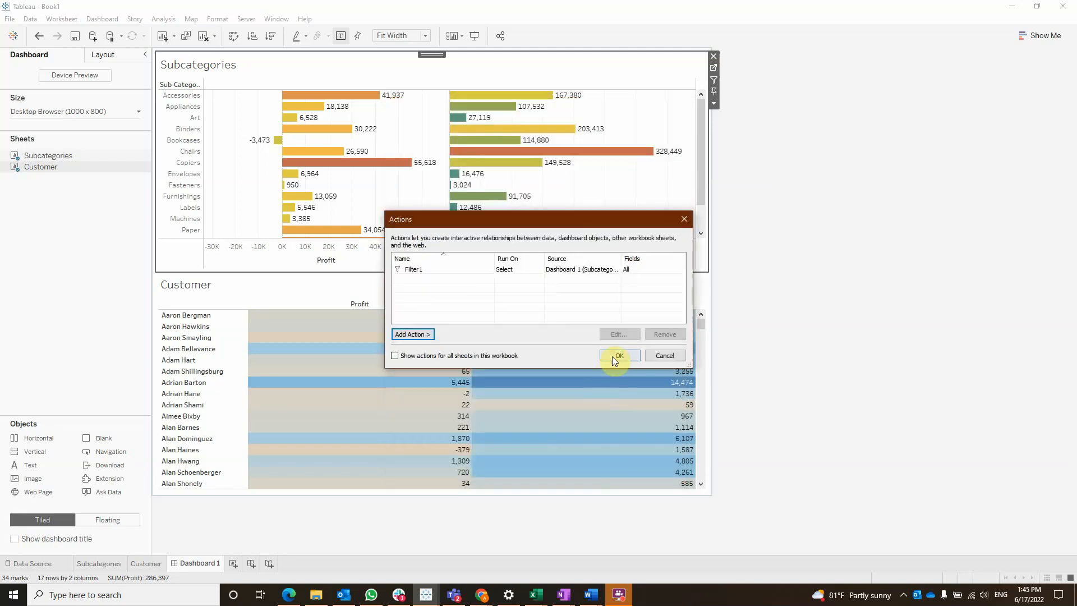
- Save the action and select the Accessories bar so the table lists only its customers
click(617, 355)
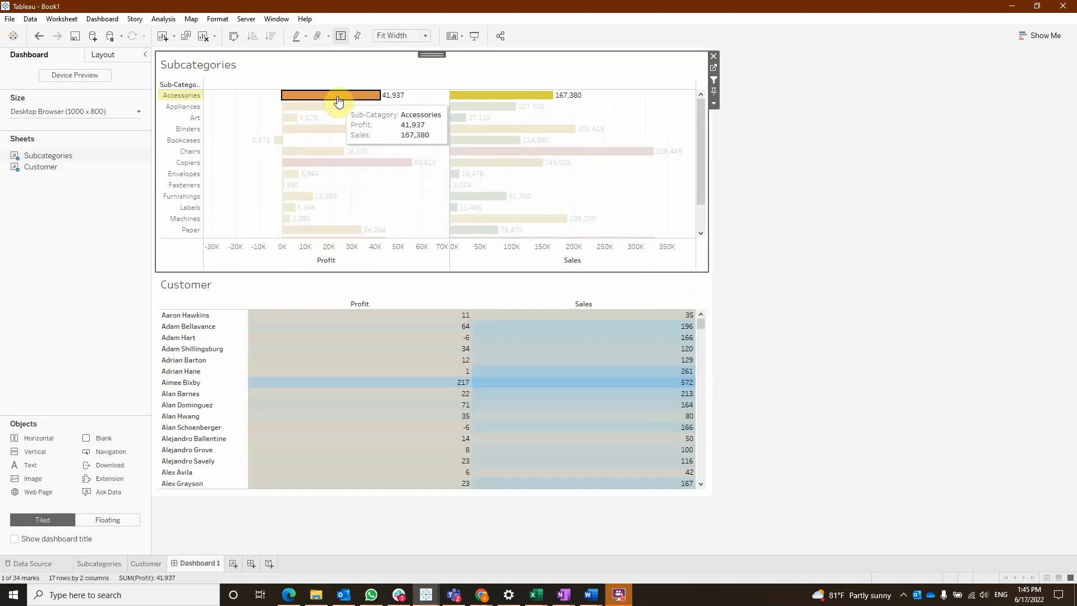
right_click(185, 326)
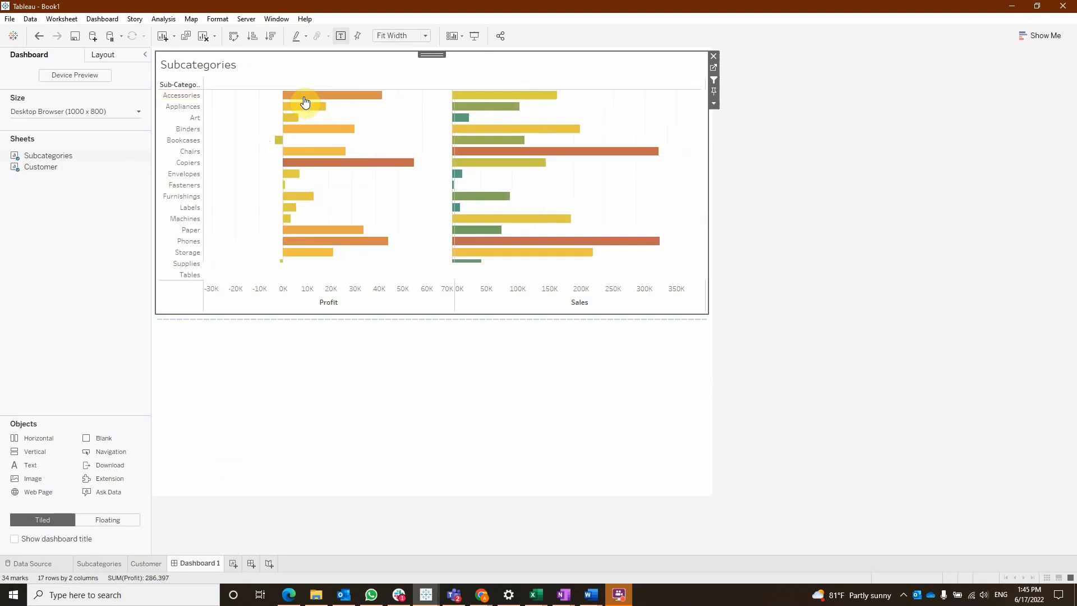
click(330, 95)
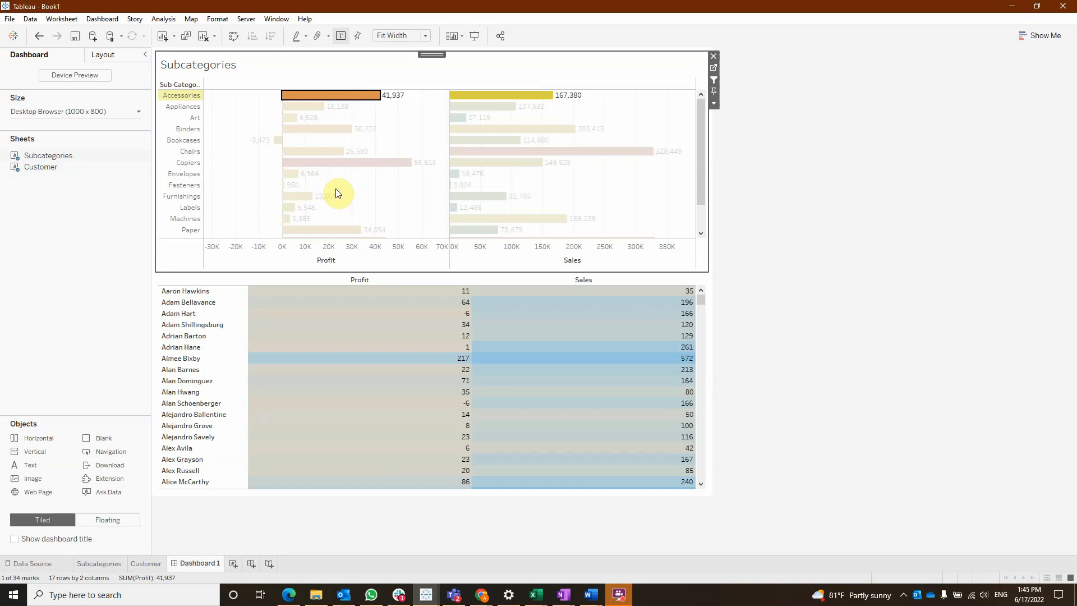
- Add filter action Filter2 from Subcategories on Select targeting the Subcategories sheet itself, and save it
click(102, 19)
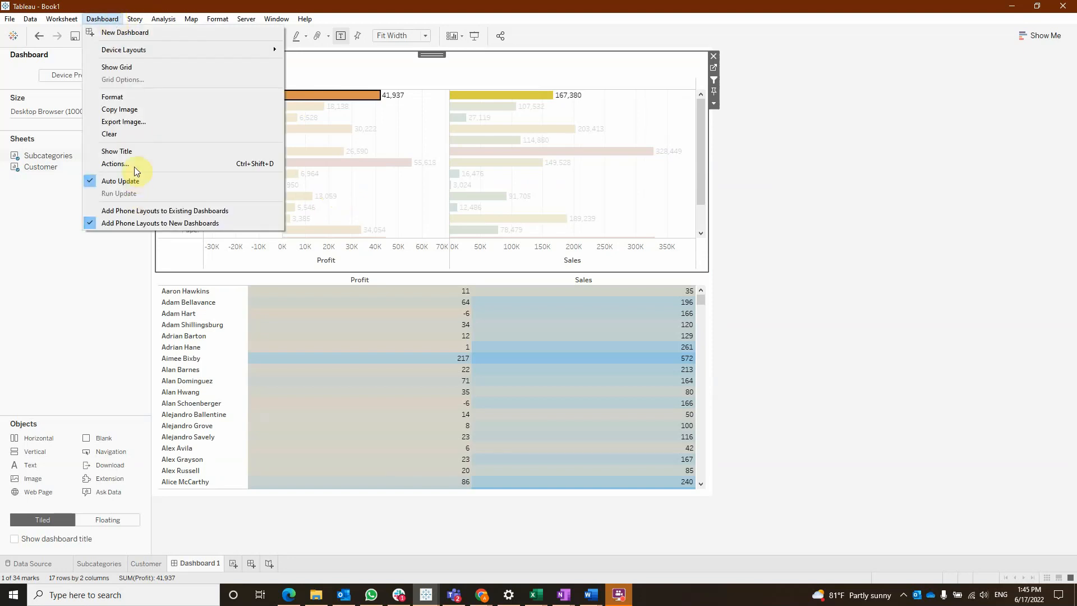
click(114, 163)
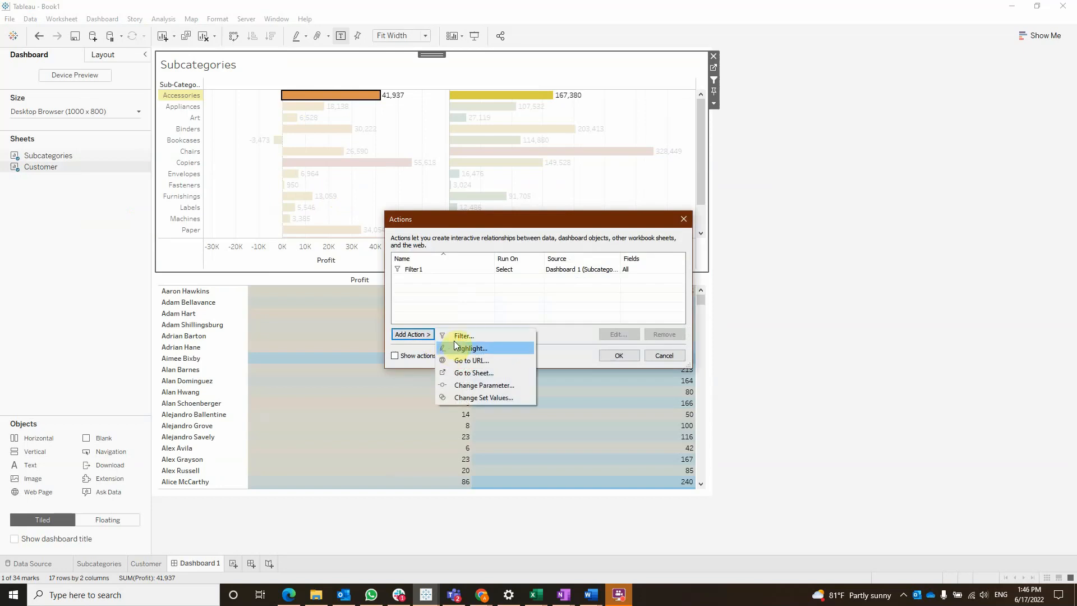
click(463, 335)
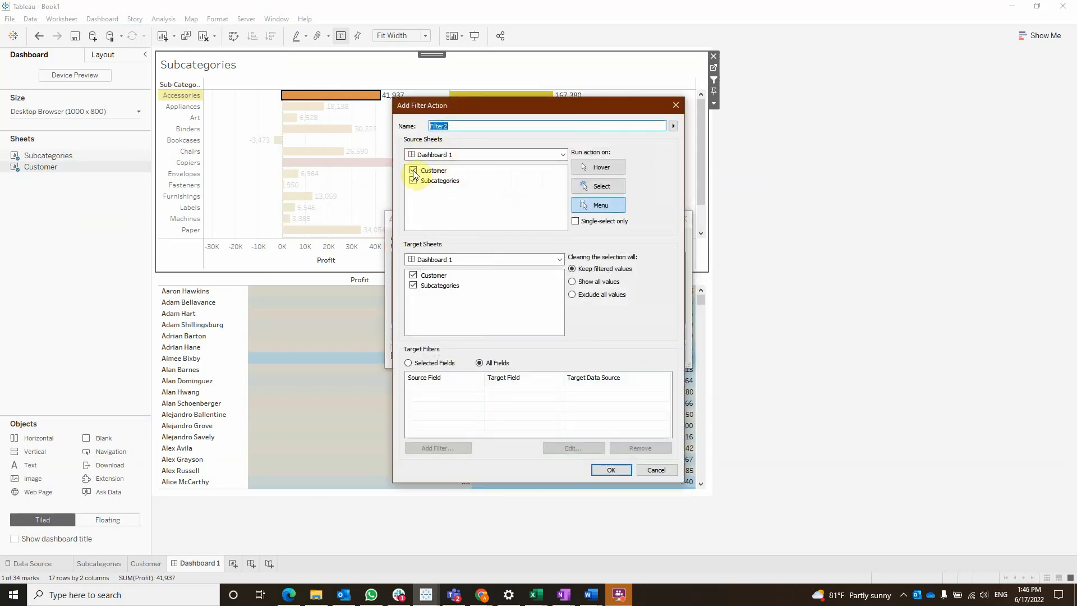
click(414, 170)
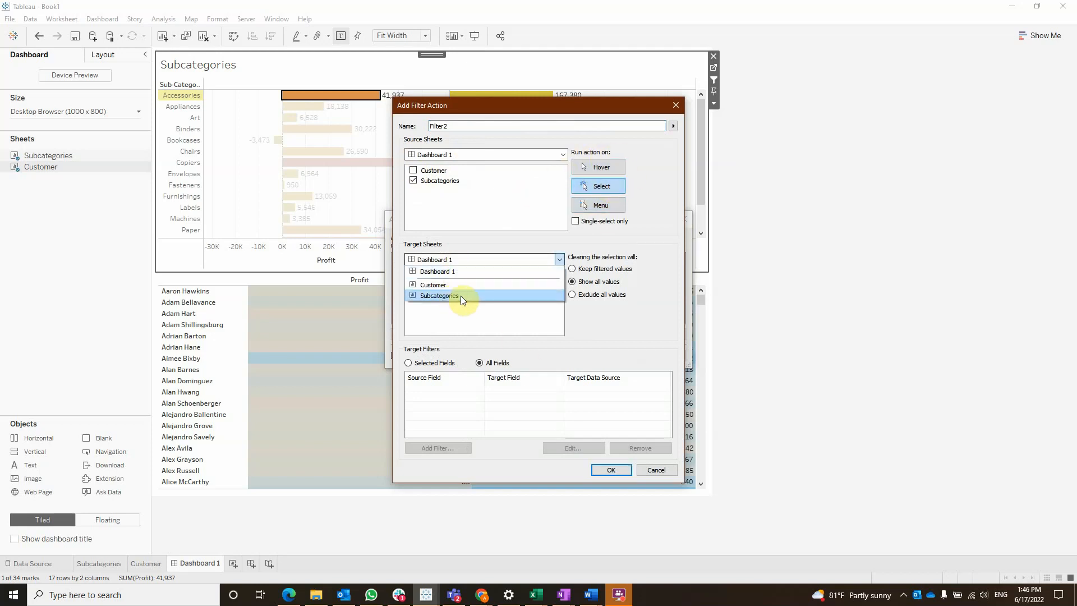
click(438, 295)
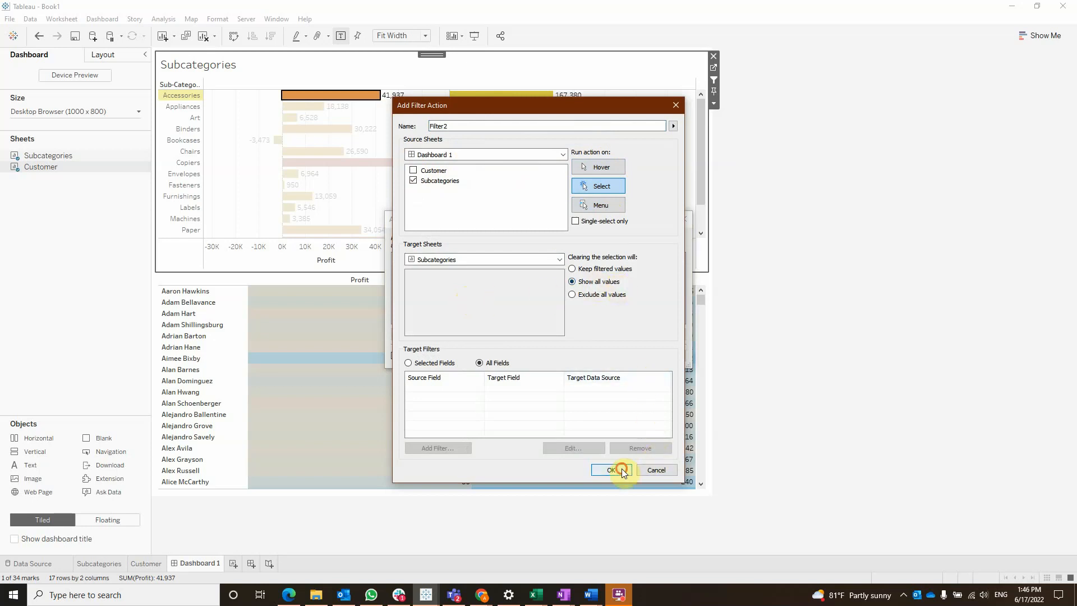
click(610, 470)
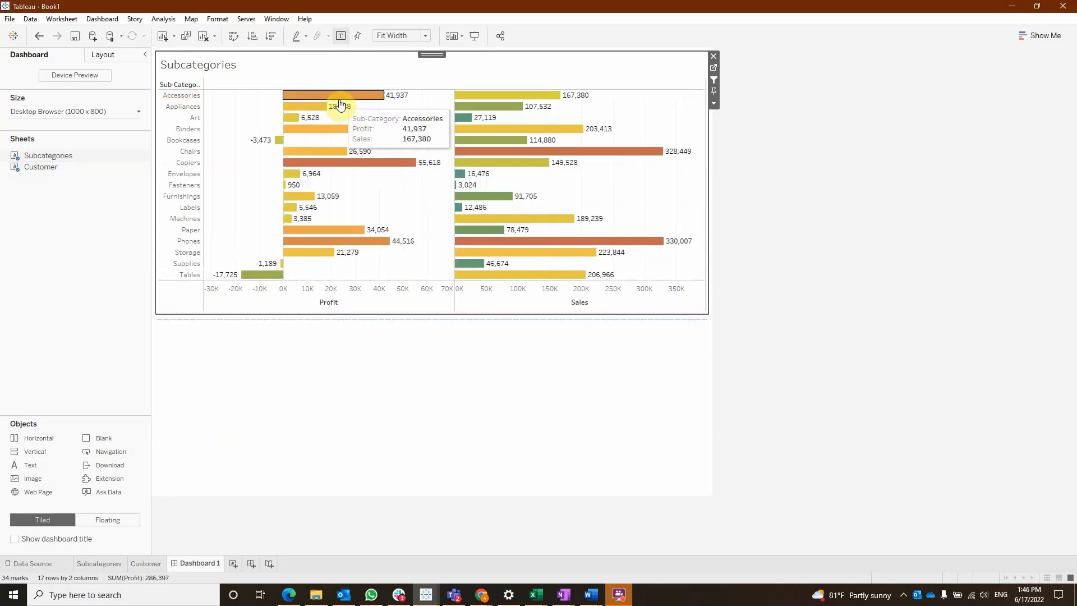
- Select the Accessories bar so only it remains and its customer table appears
click(337, 94)
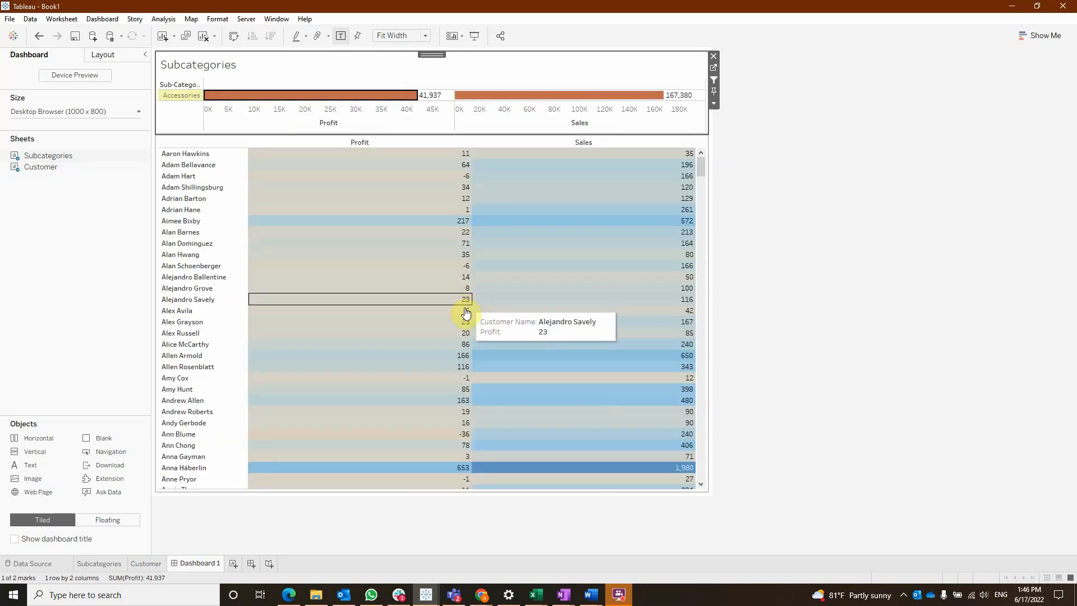
mouse_move(421, 224)
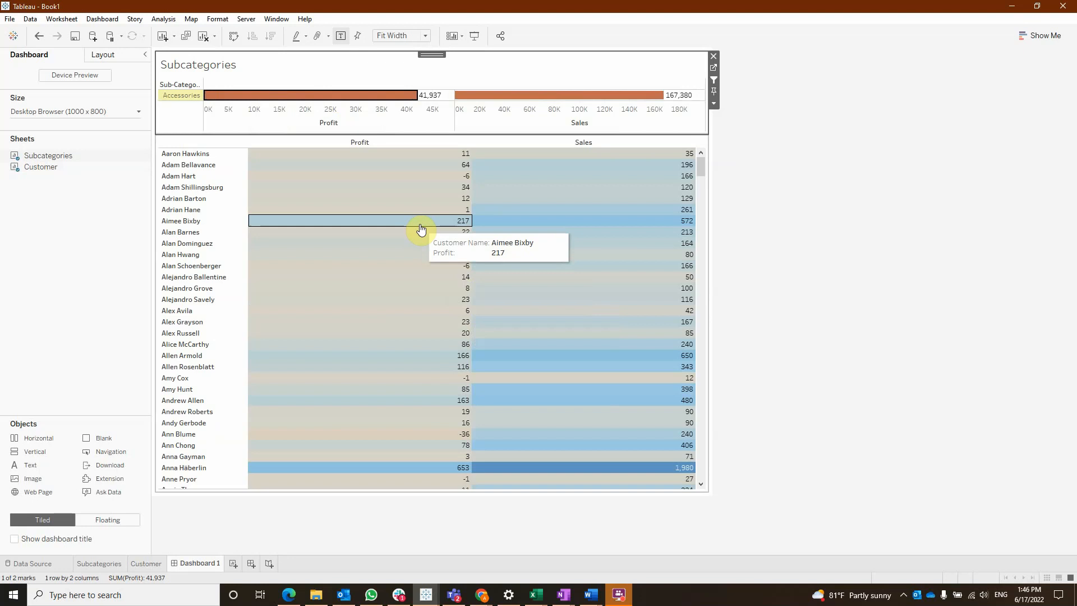
mouse_move(347, 220)
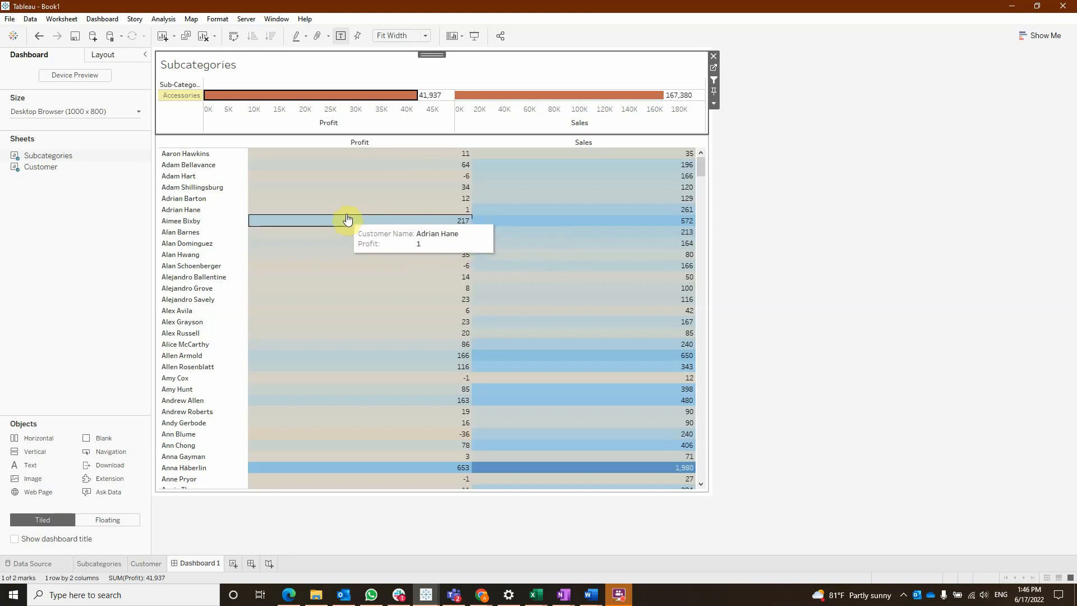